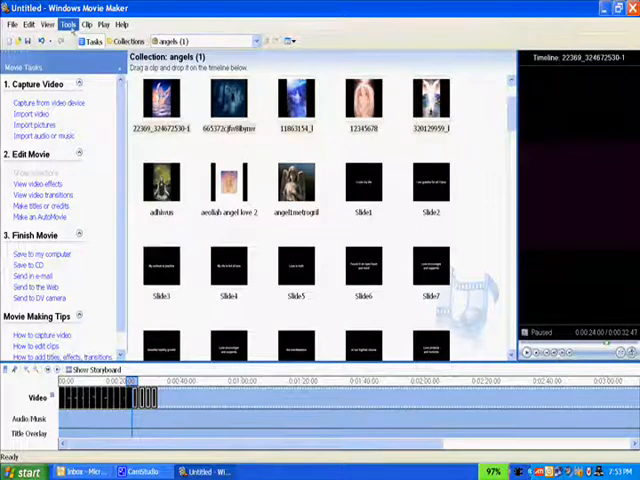
Bring up the Tools menu that holds Movie Maker's program options
left_click(68, 24)
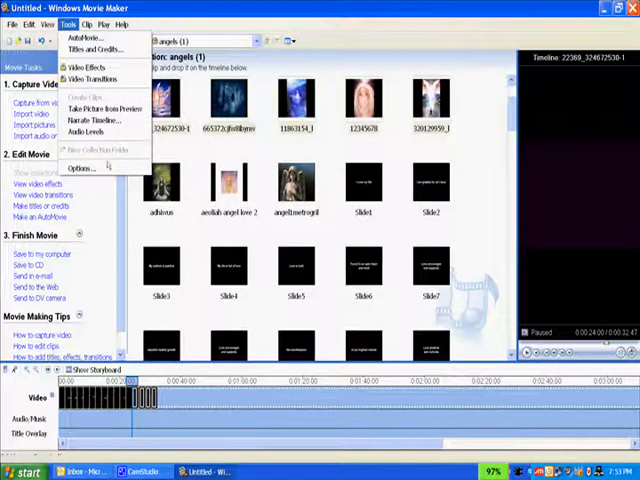
Show the Advanced options with the default picture and transition durations
left_click(78, 168)
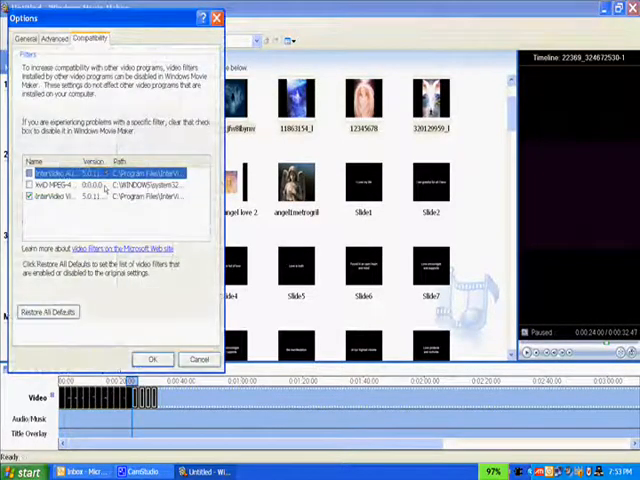
left_click(62, 38)
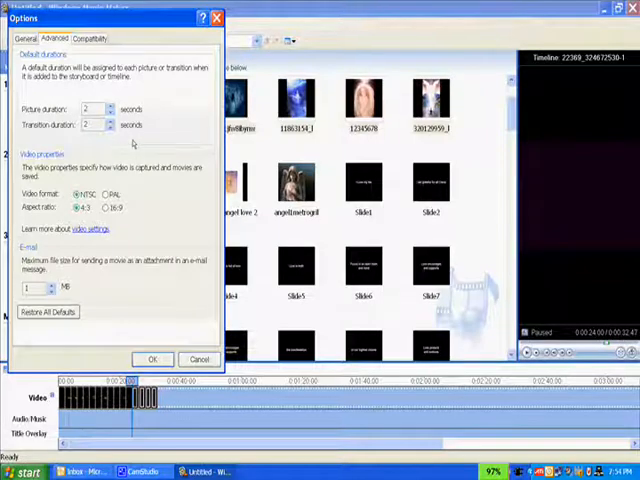
Confirm the new default picture and transition durations with OK
left_click(90, 108)
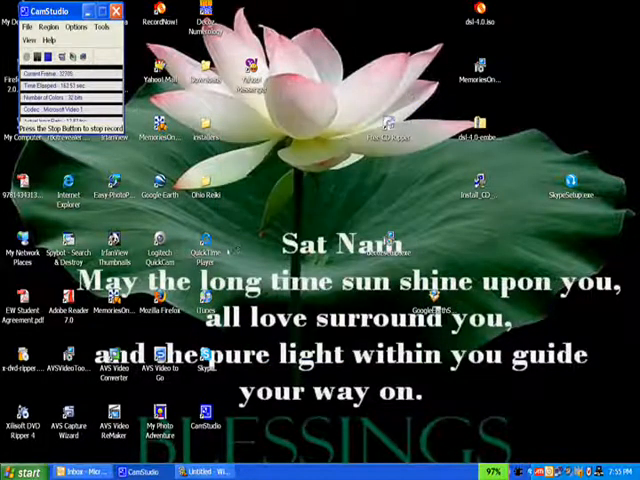
Bring up the All Programs list to reach the Free CD Ripper folder
left_click(24, 472)
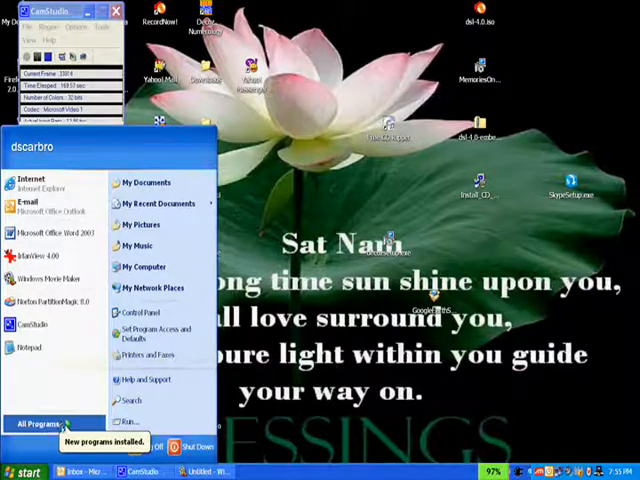
left_click(28, 472)
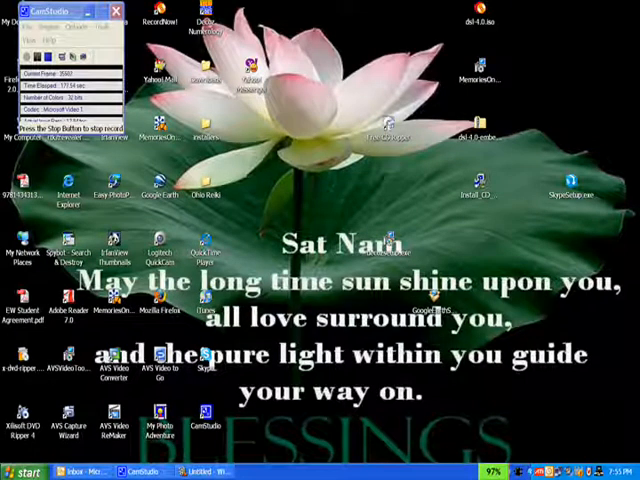
left_click(28, 472)
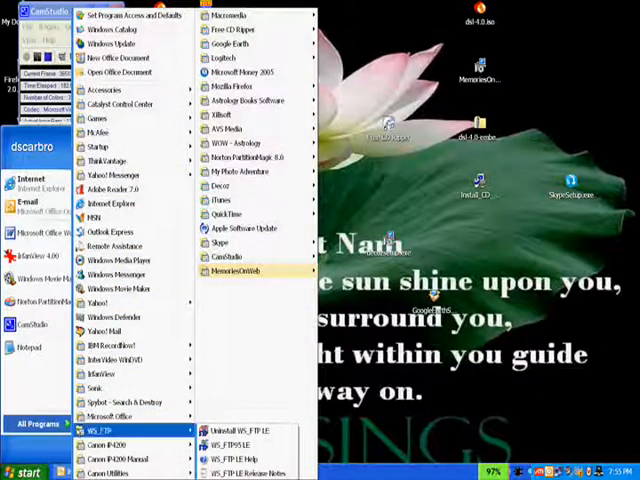
mouse_move(236, 32)
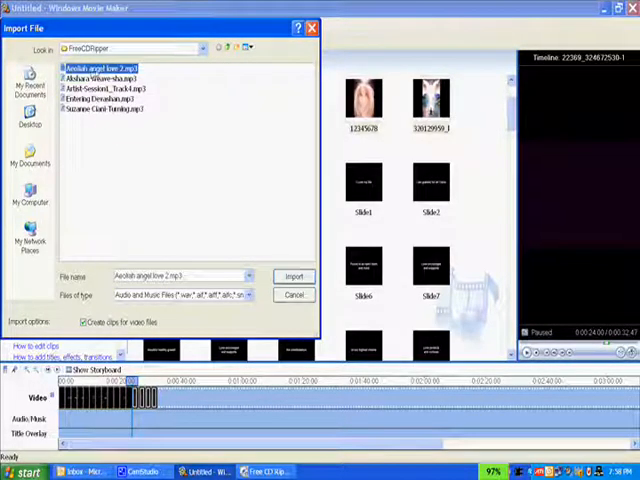
Import the selected ripped audio track into the Movie Maker collection
left_click(294, 276)
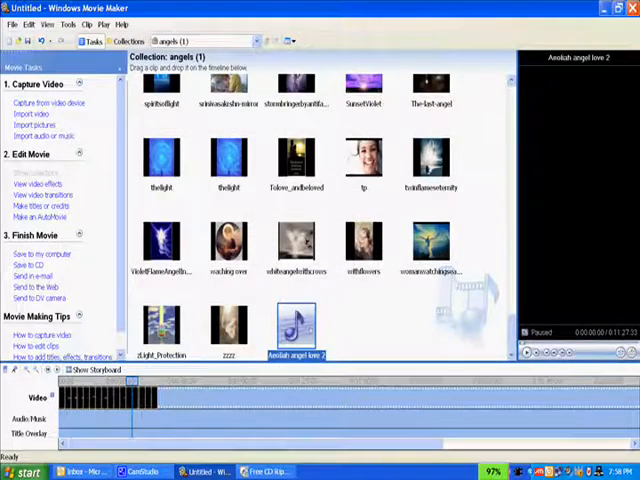
mouse_move(296, 330)
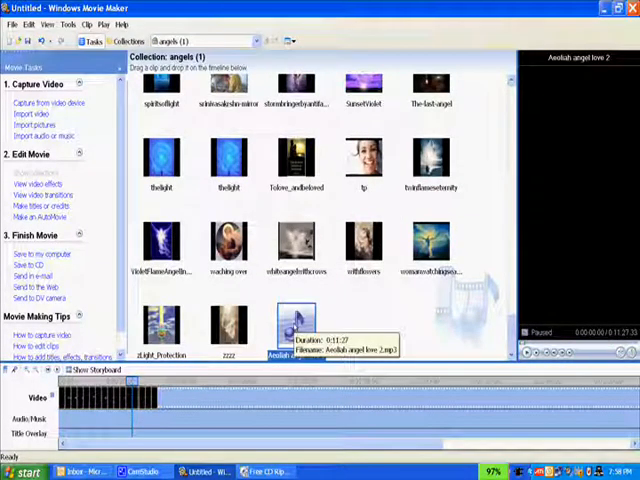